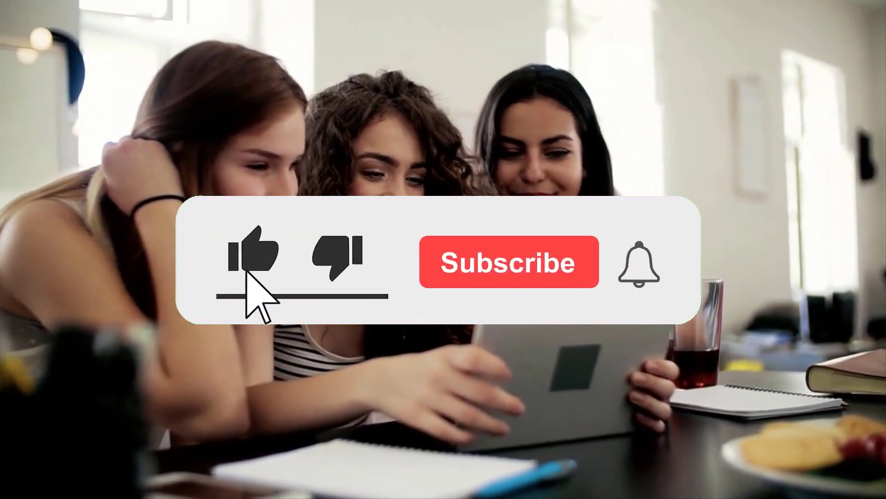
Play the outro over the footage: thumbs-up turns blue, Subscribed appears, bell rings.
click(507, 261)
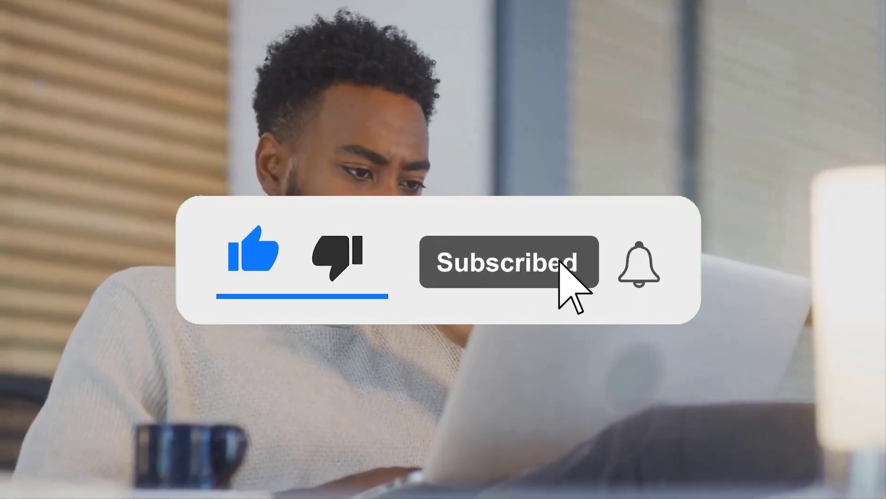
click(637, 262)
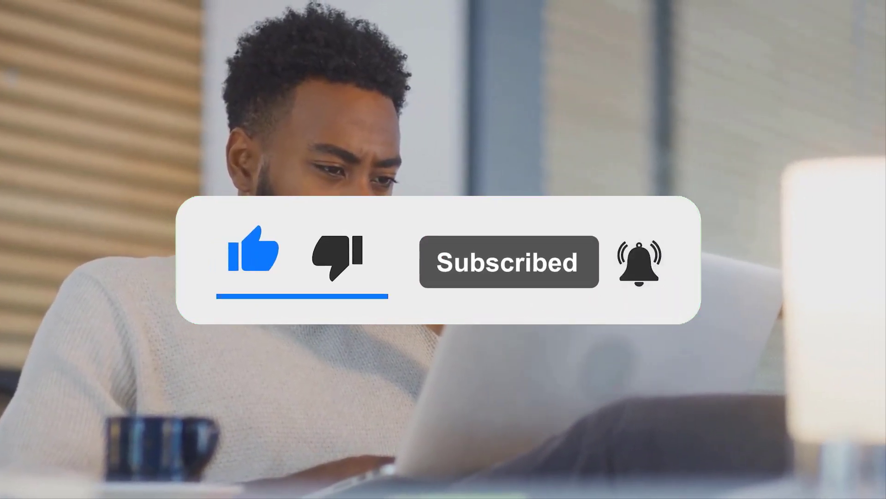